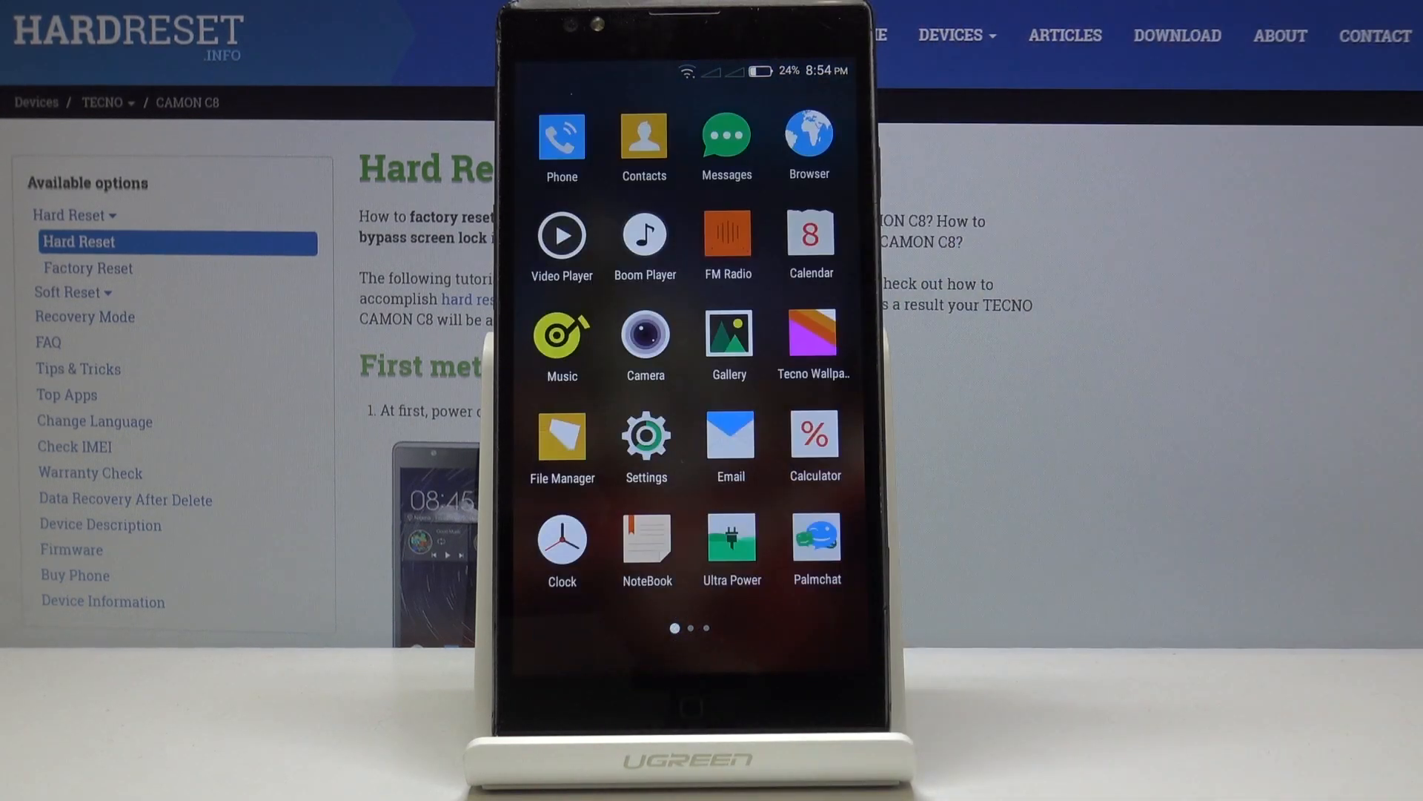
Step: Go from the Settings app into the Security page listing Unknown sources and App permissions
{"action": "left_click", "coordinate": [645, 434]}
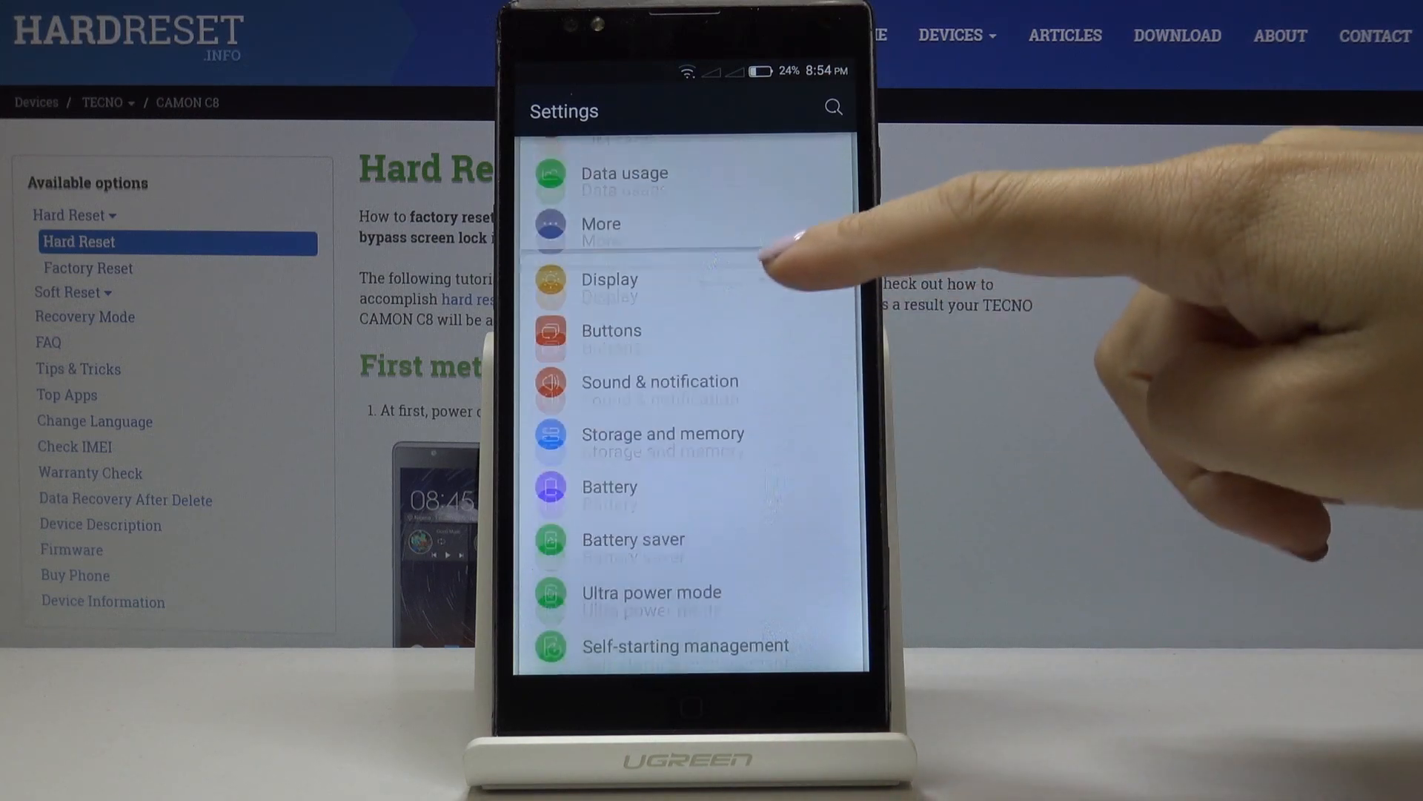
{"action": "scroll", "scroll_direction": "down", "scroll_amount": 3}
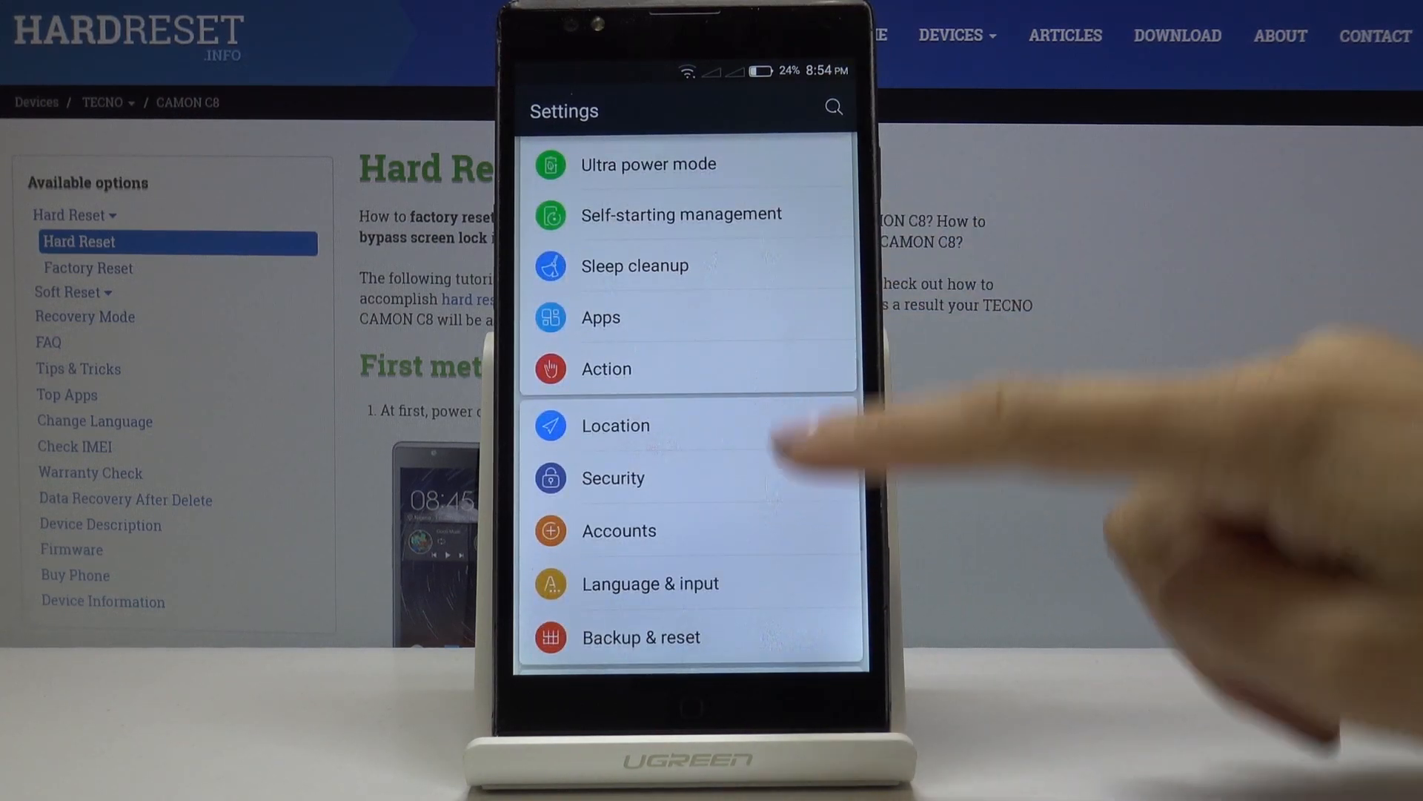
{"action": "left_click", "coordinate": [612, 479]}
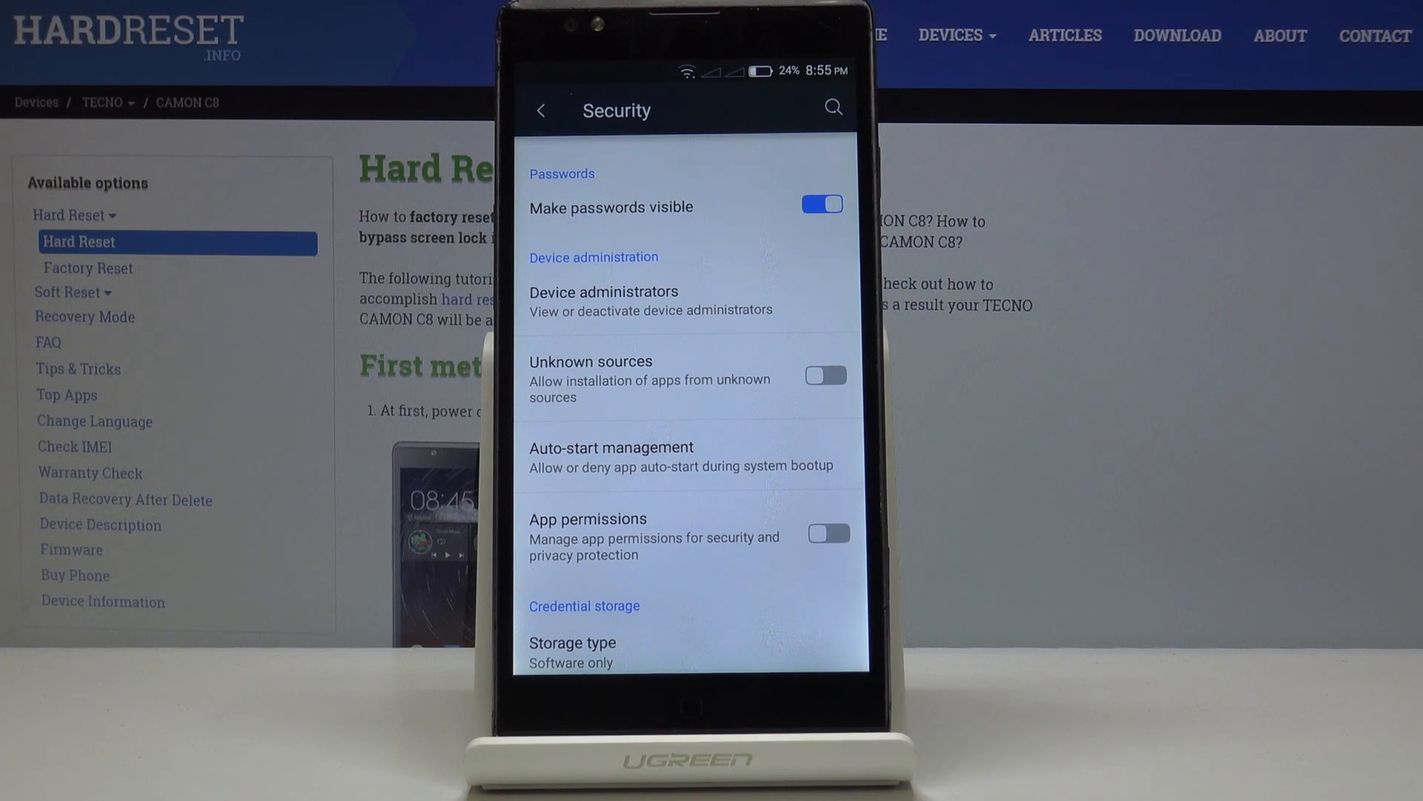
Step: Switch Unknown sources on and confirm OK in the vulnerability warning dialog
{"action": "left_click", "coordinate": [824, 375]}
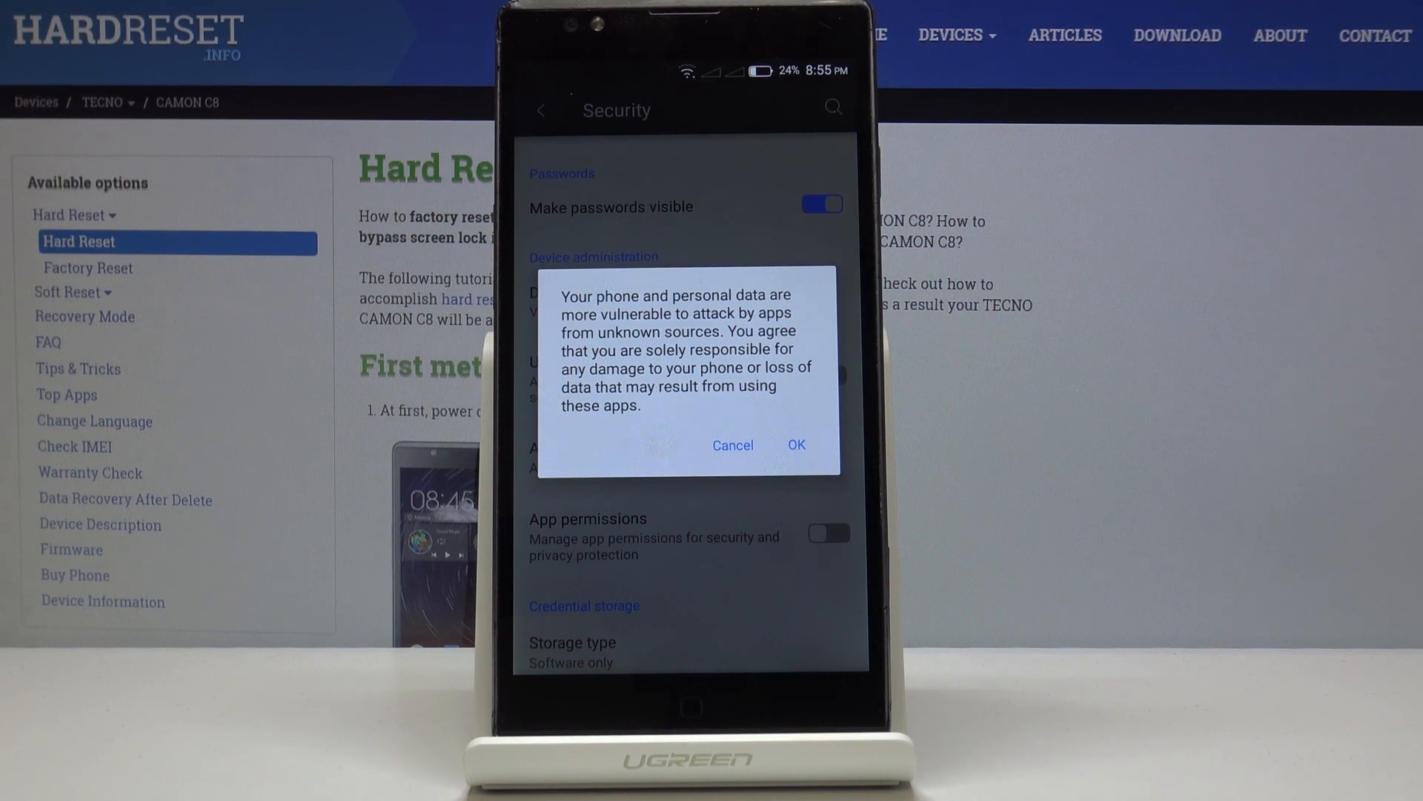
{"action": "left_click", "coordinate": [795, 445]}
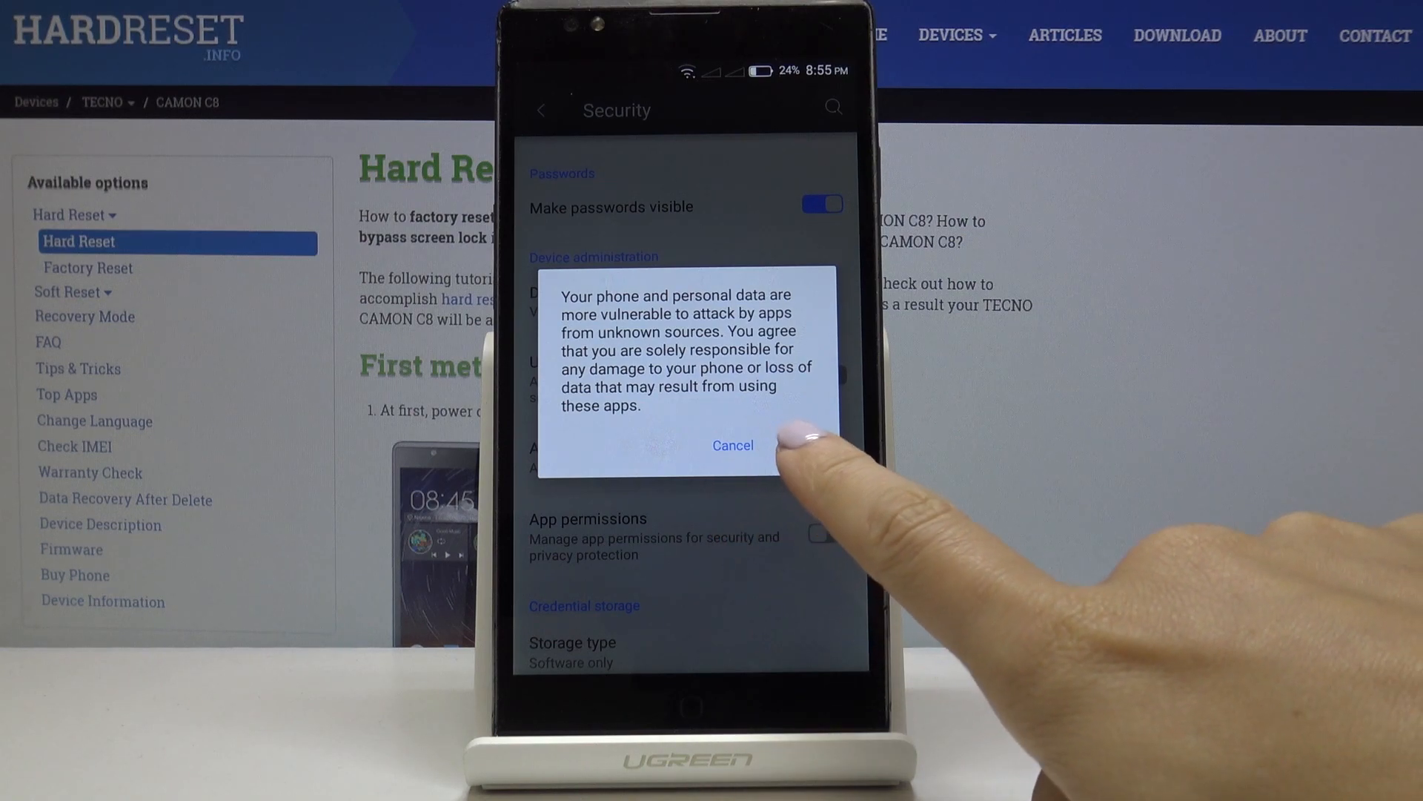
{"action": "left_click", "coordinate": [731, 445]}
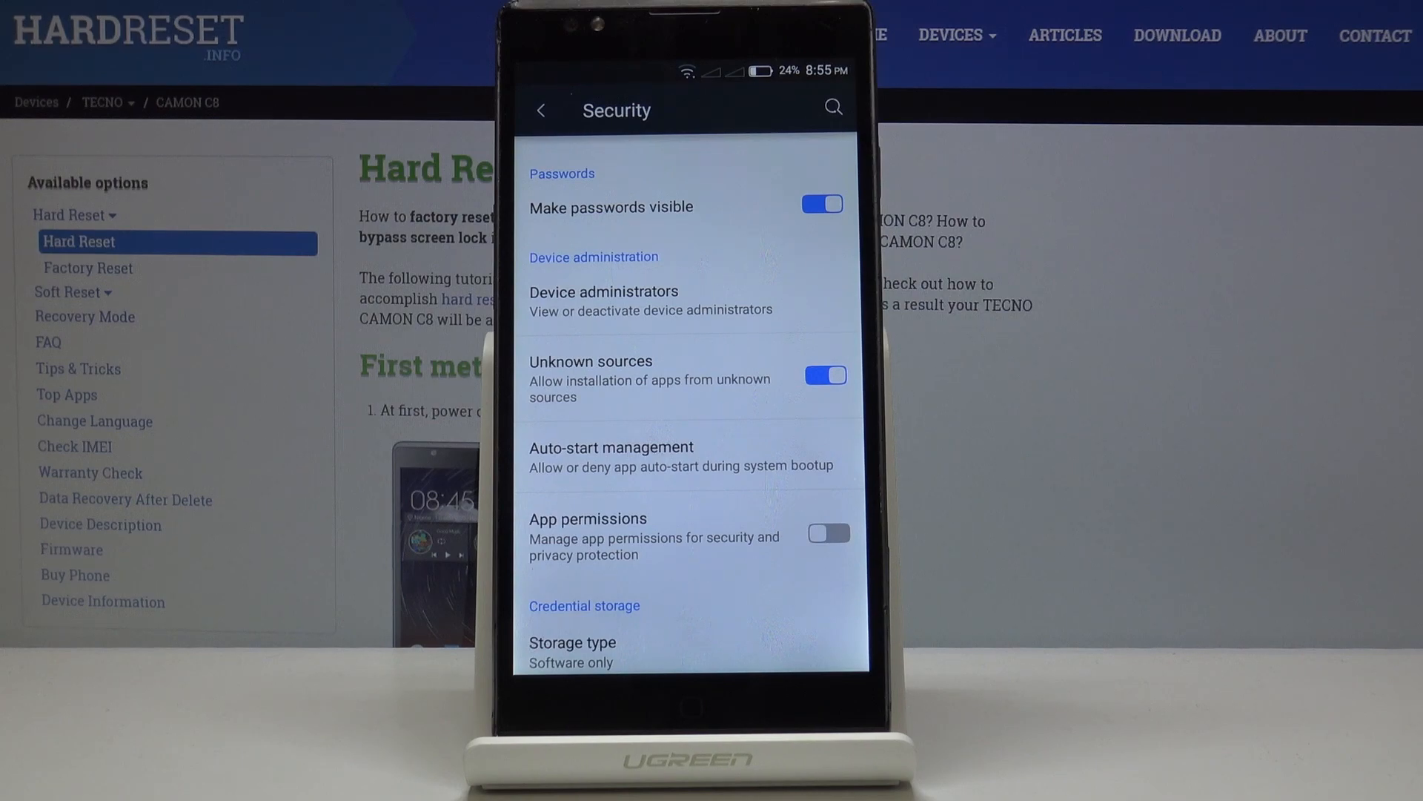
Step: Switch Unknown sources back off on the Security page
{"action": "left_click", "coordinate": [824, 375]}
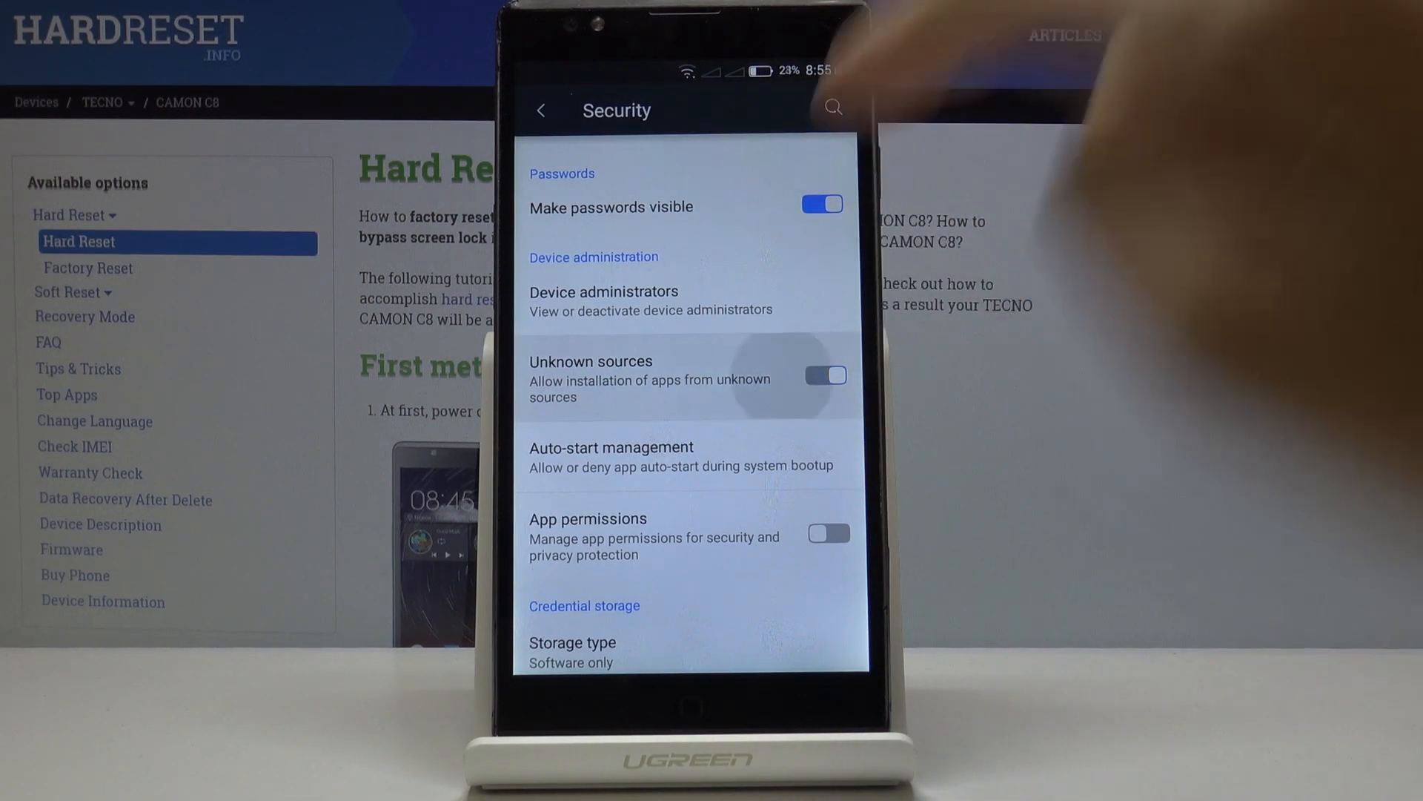
{"action": "left_click", "coordinate": [824, 375]}
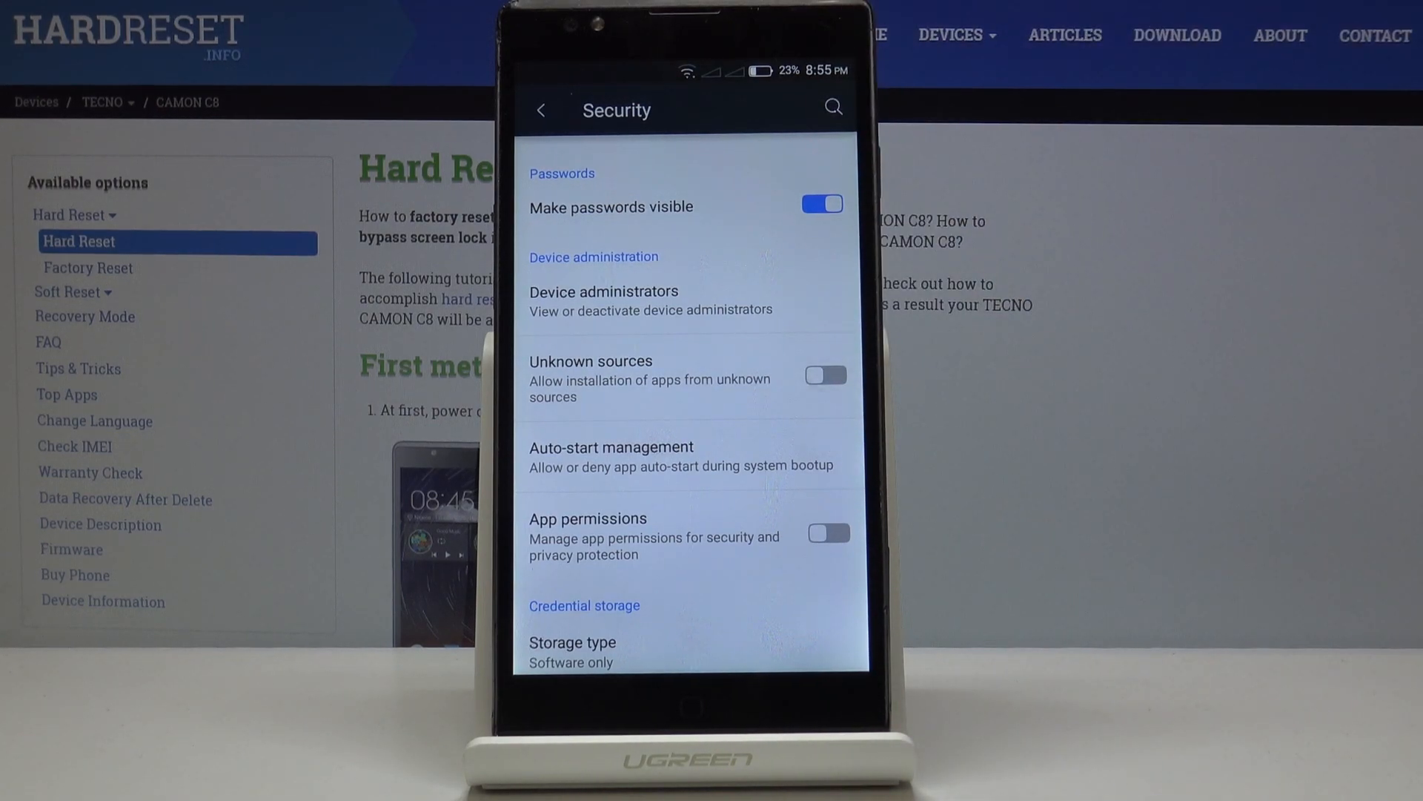